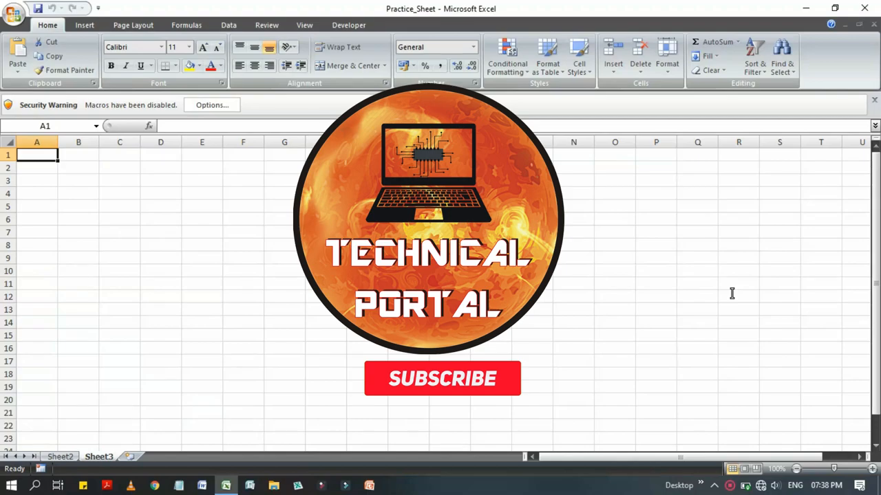
Enable this workbook's content from the Security Warning options so macros can run.
left_click(441, 378)
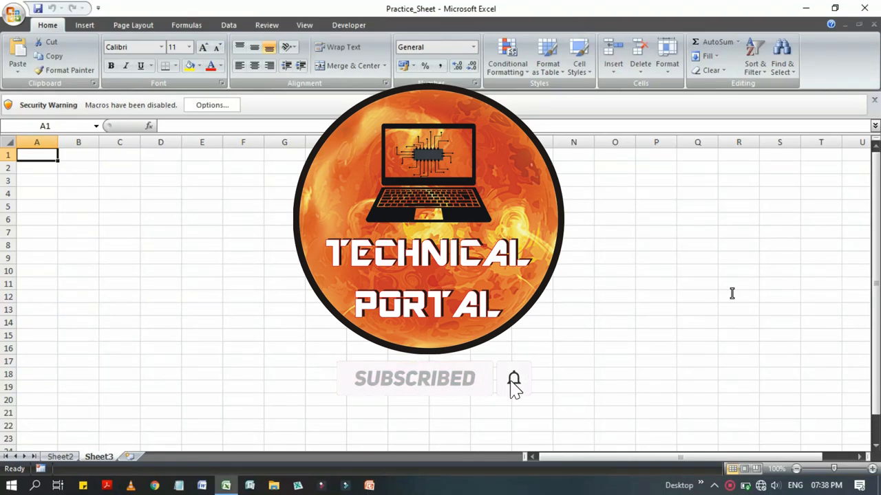
mouse_move(515, 379)
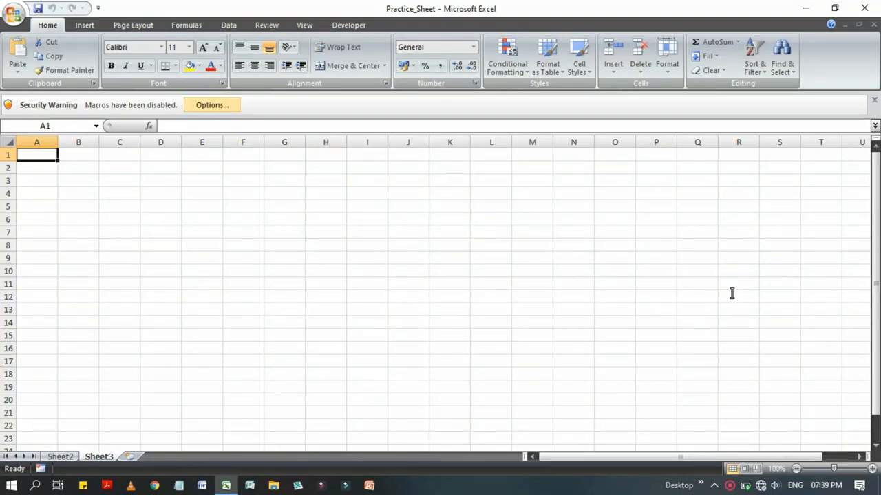
left_click(212, 105)
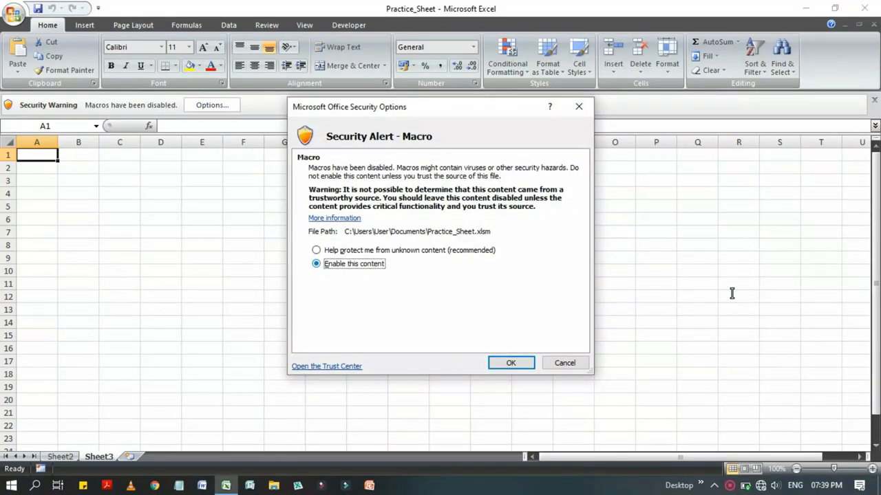
left_click(510, 363)
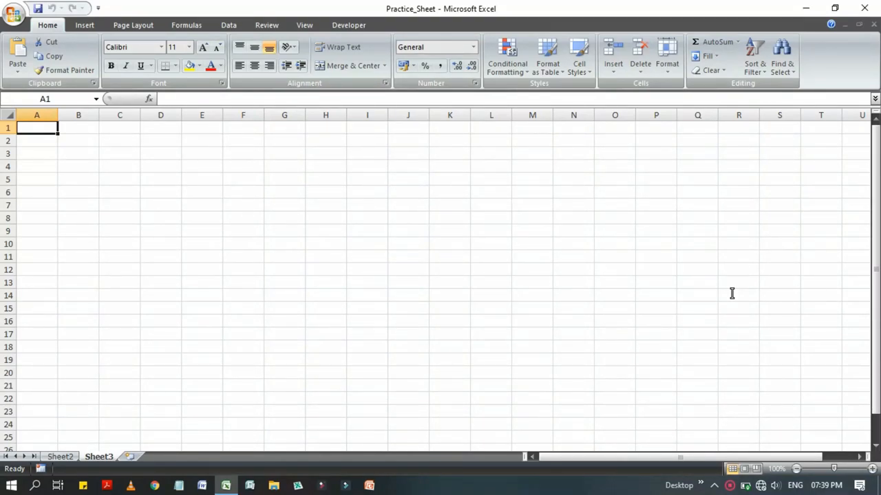
Launch the Visual Basic editor from the Developer tab and browse the project's sheets and DeleteWorksheets code.
left_click(348, 25)
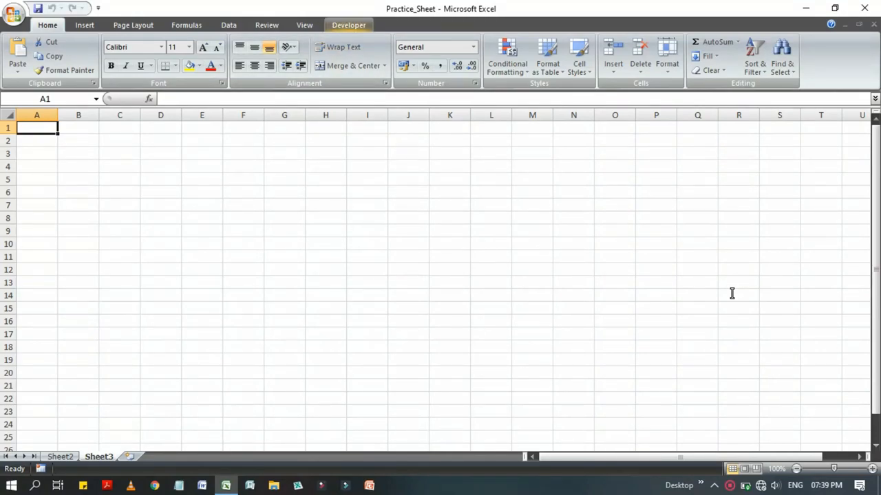
left_click(348, 25)
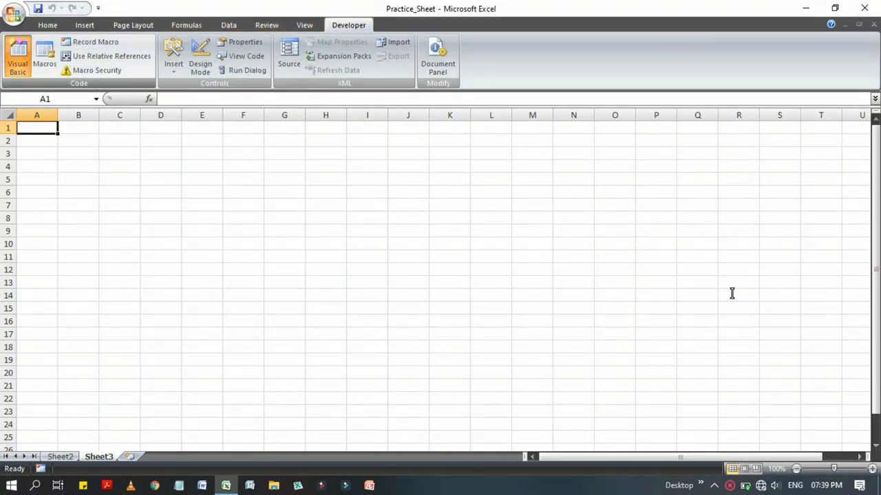
left_click(16, 55)
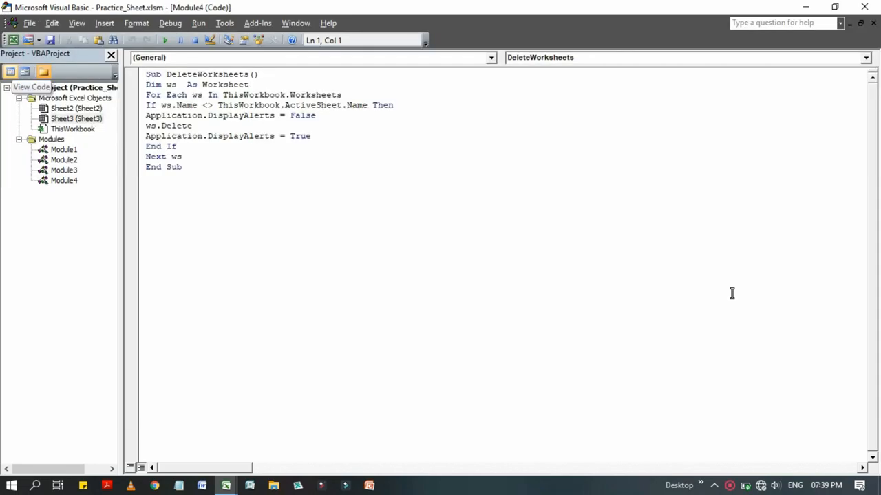
mouse_move(213, 109)
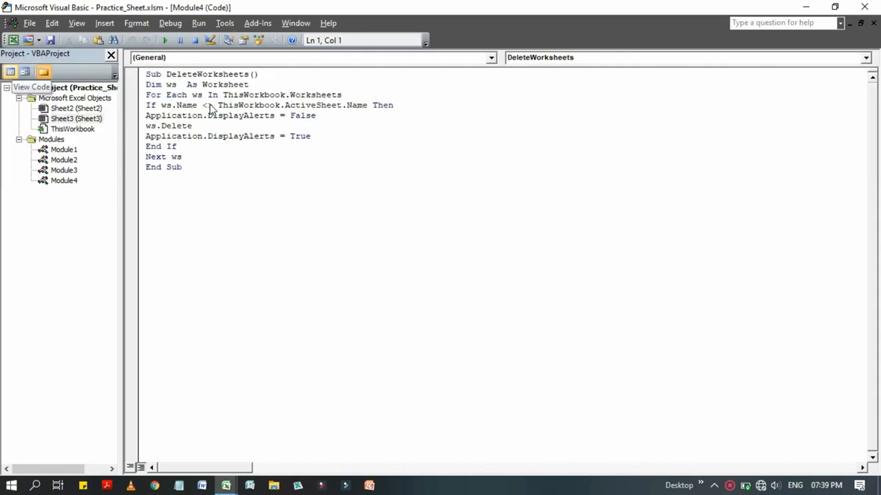
type(">")
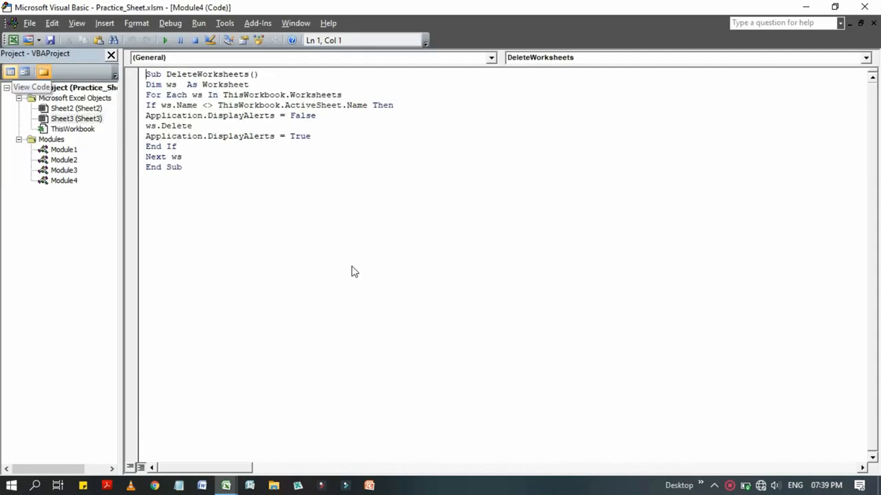
mouse_move(495, 351)
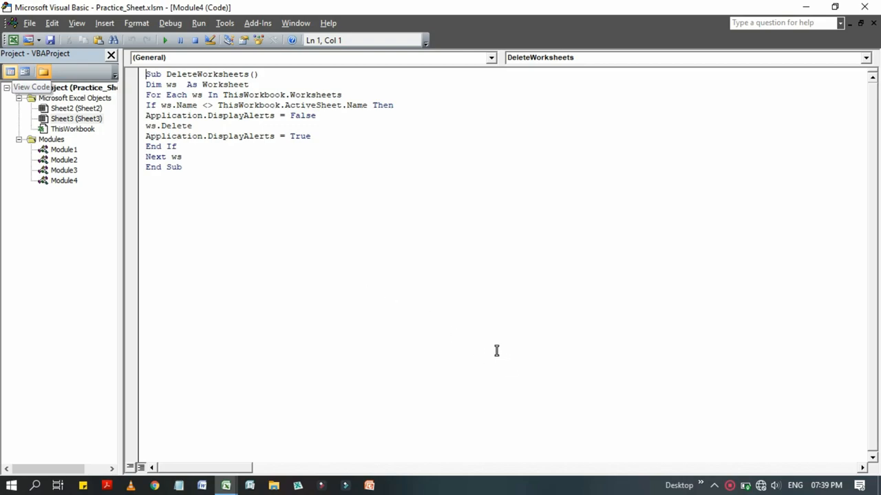
left_click(76, 107)
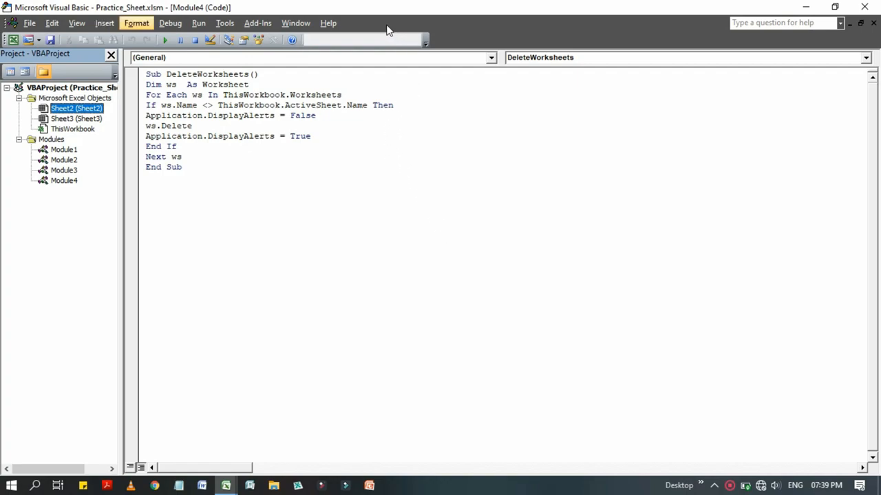
Insert a new empty code module, Module5, into the project.
left_click(105, 22)
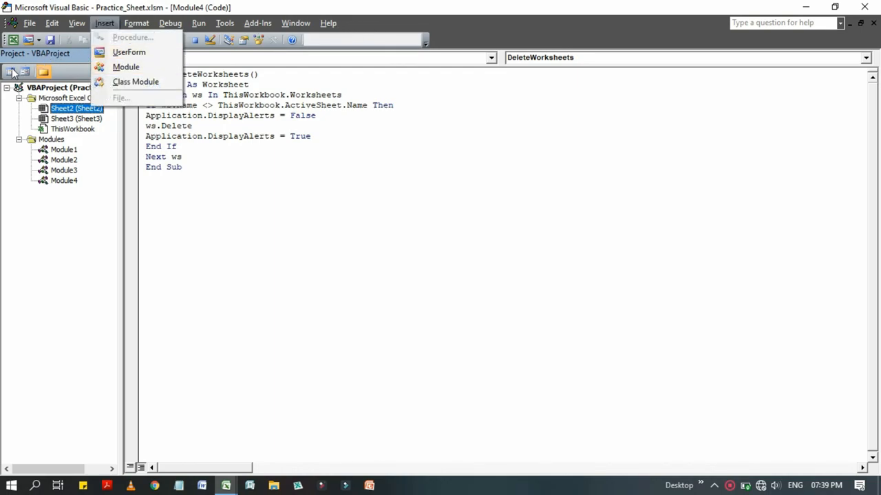
left_click(127, 66)
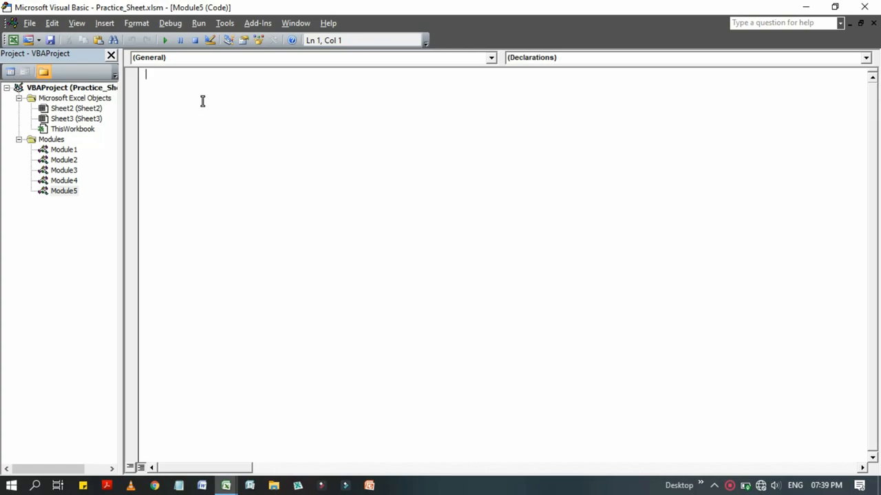
mouse_move(146, 102)
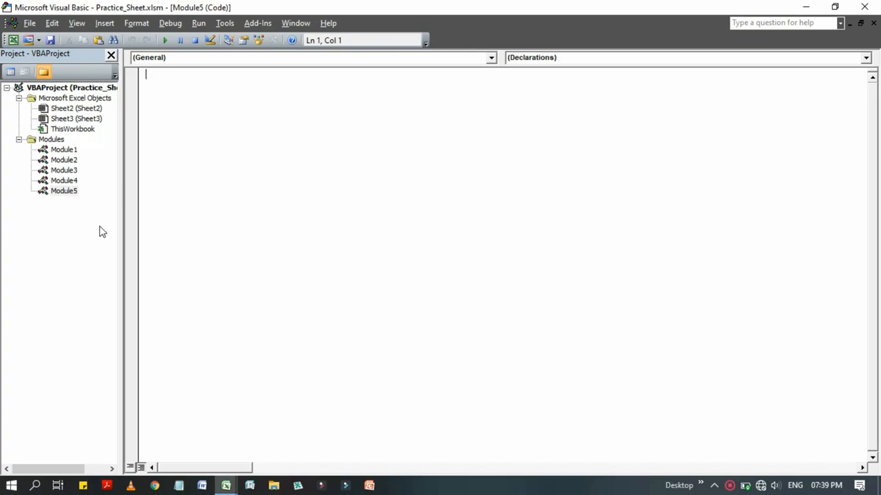
mouse_move(131, 72)
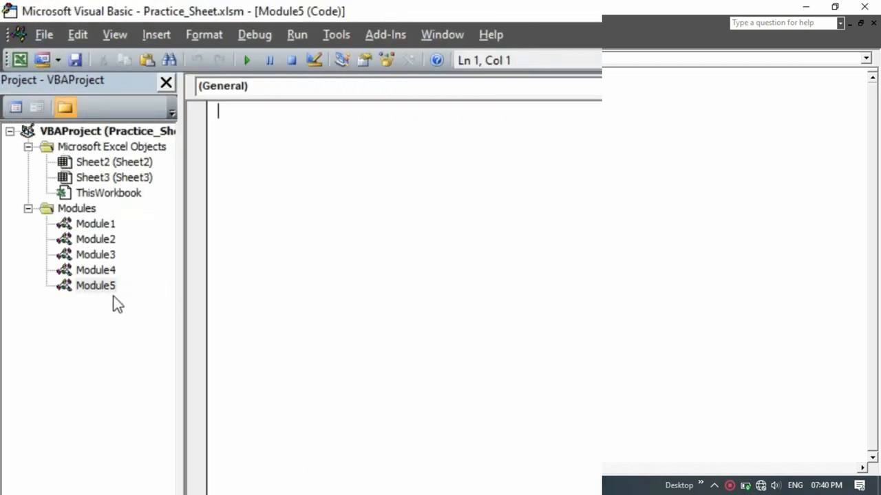
Declare Sub CopyWorksheetIntoNewWorkbook() so the editor adds End Sub.
type("su")
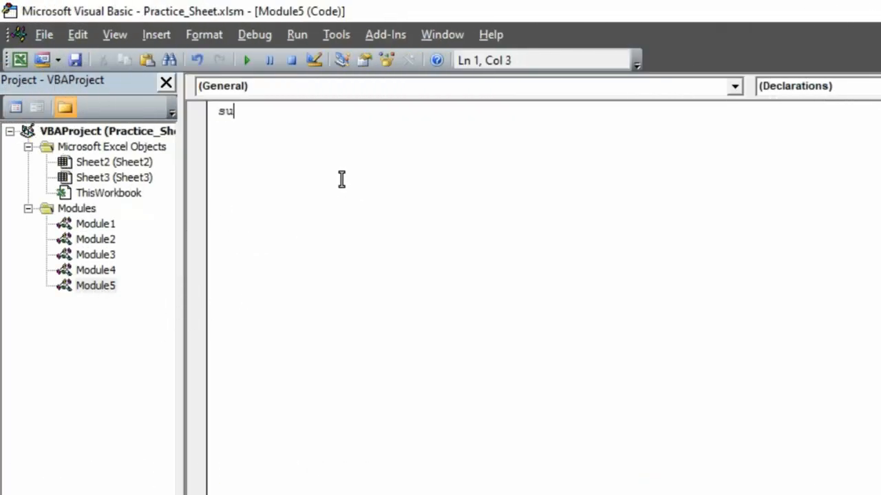
type("b")
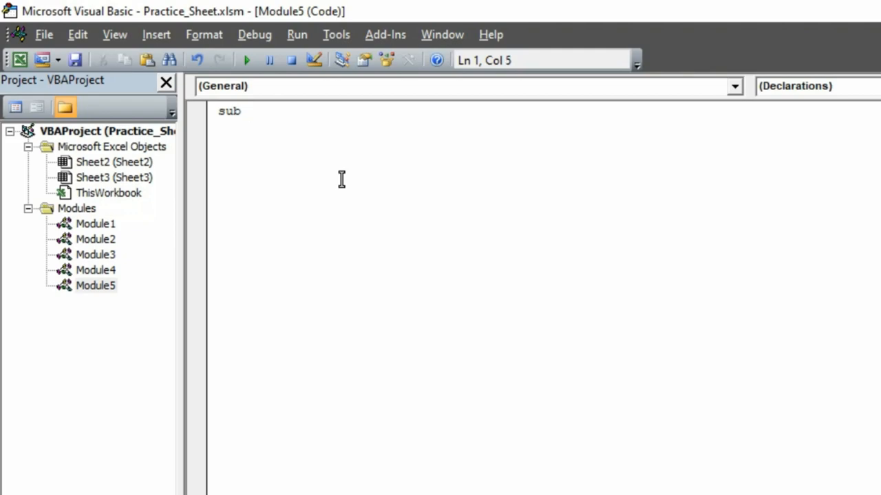
type("\" \"")
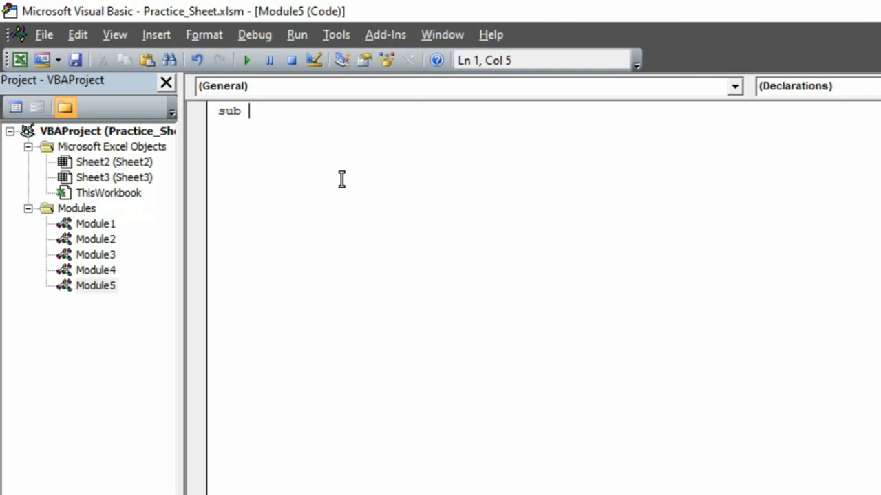
type("CopyWorksheetIntoNewWorkbook")
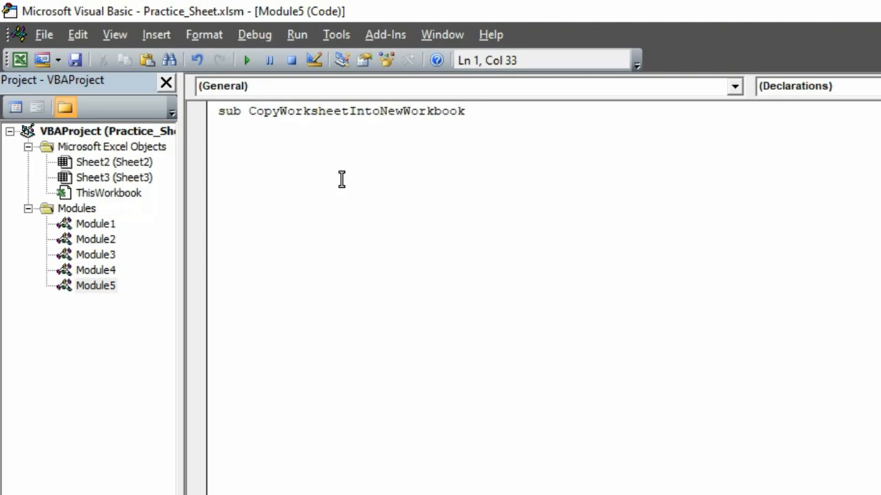
type("()")
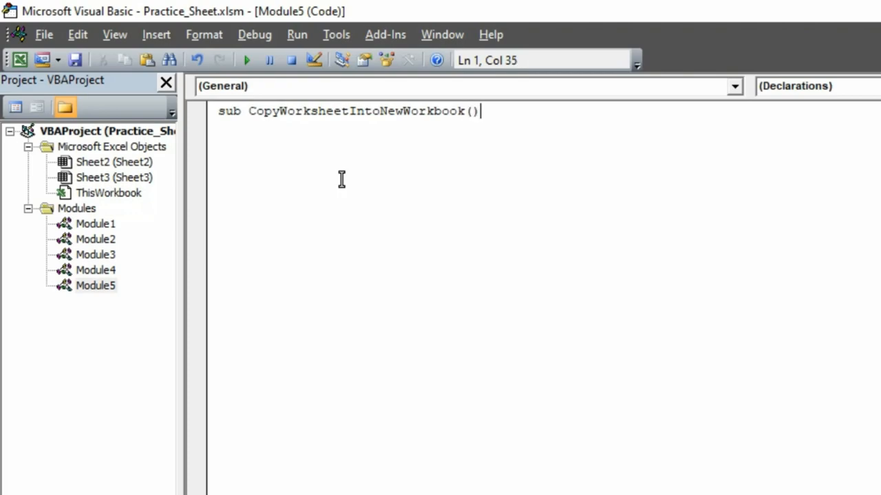
key("enter")
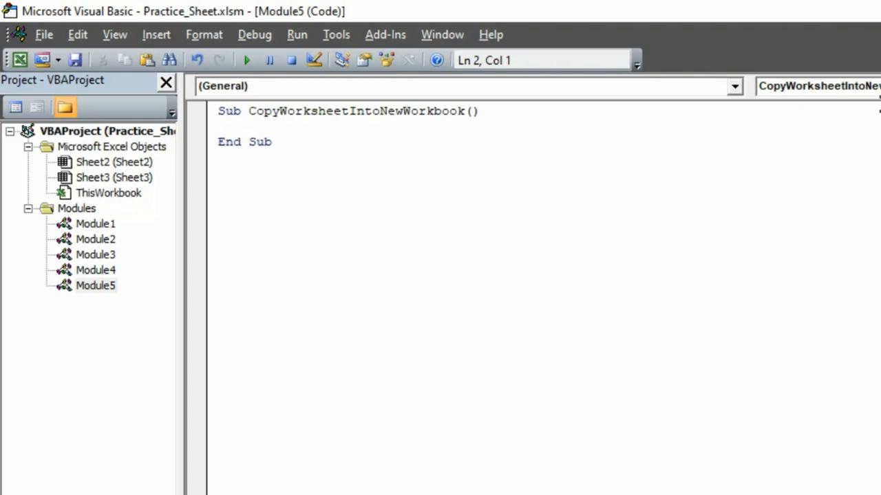
Write the first line ThisWorkbook.ActiveSheet.Copy _ with a line continuation.
type("thi")
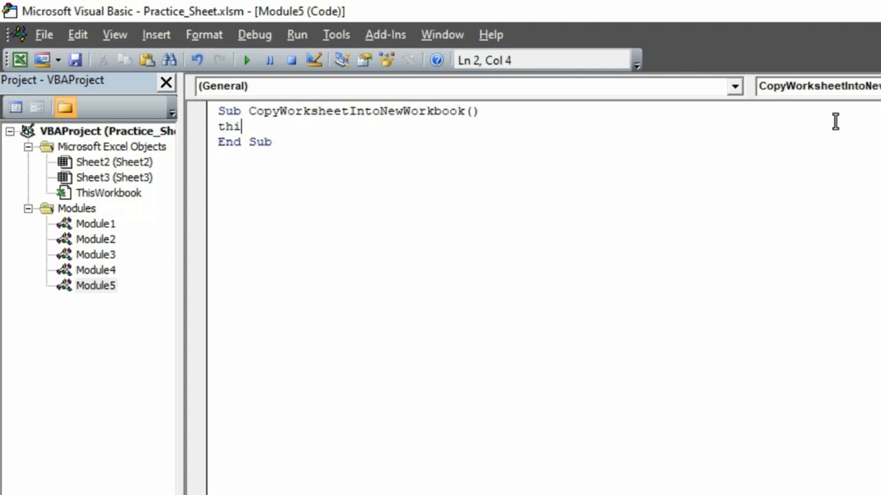
type("swork")
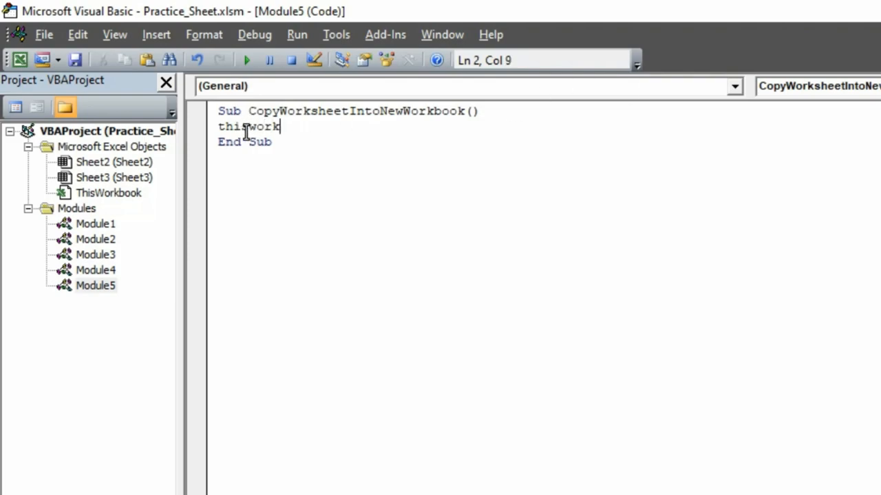
type("book")
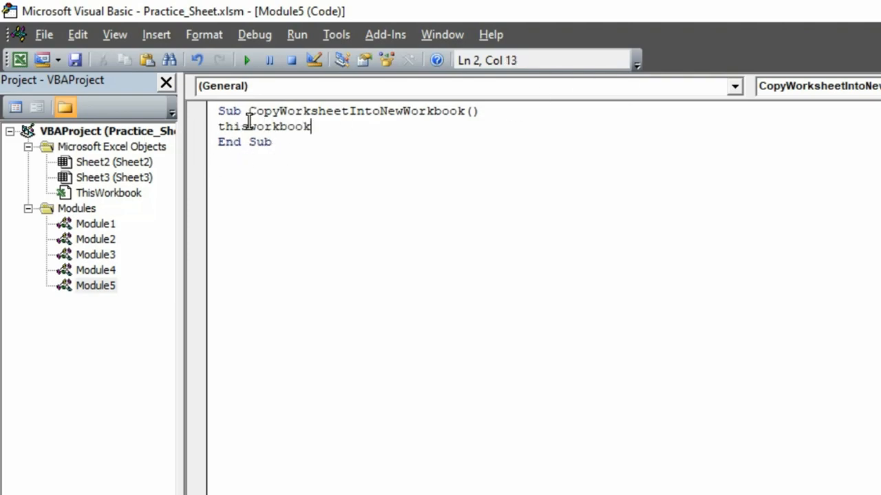
type(".ActiveSheet")
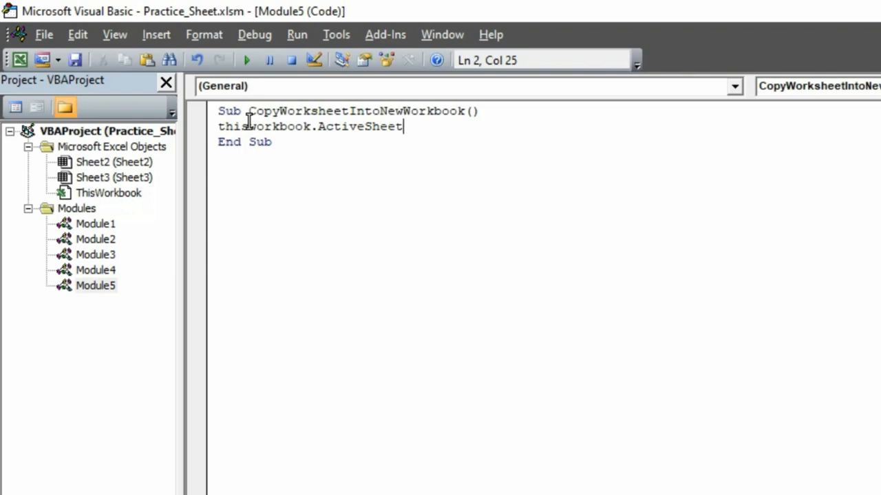
type(".")
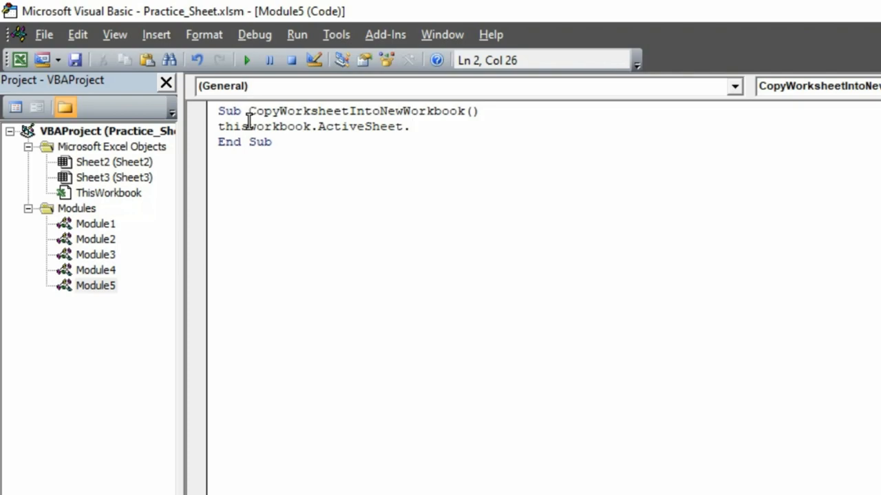
type("copy")
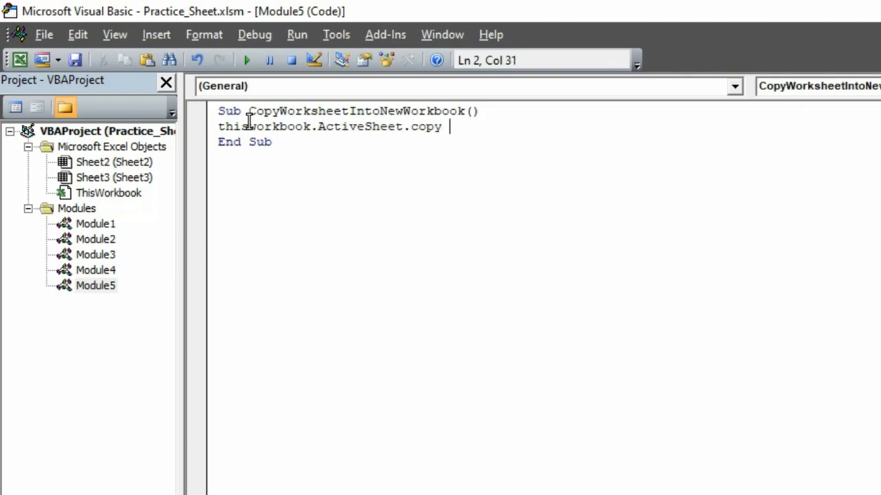
type("_")
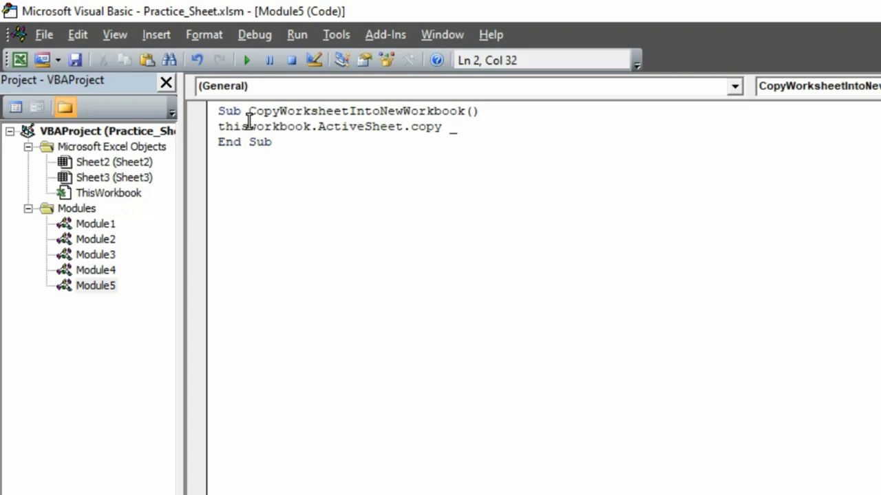
key("BackSpace")
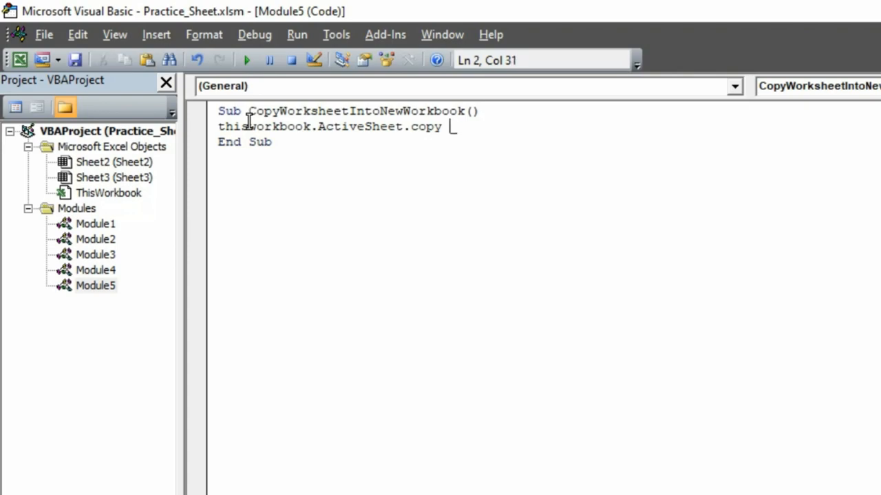
key("backspace")
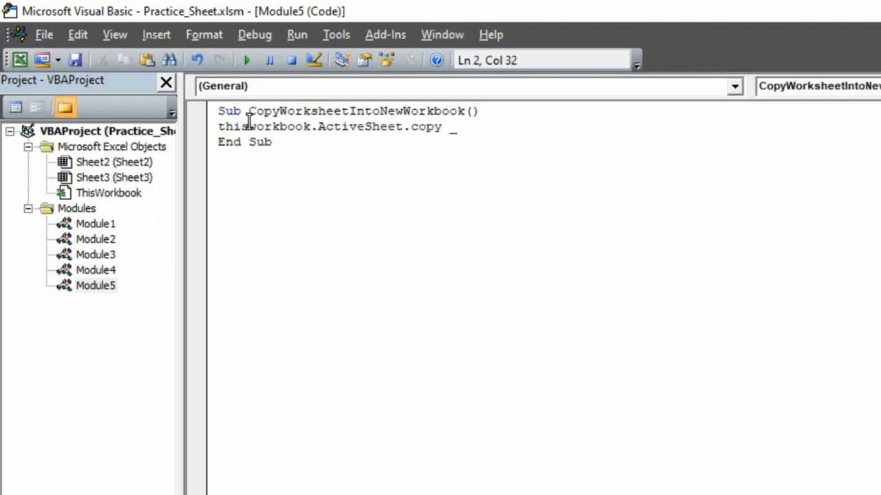
key("enter")
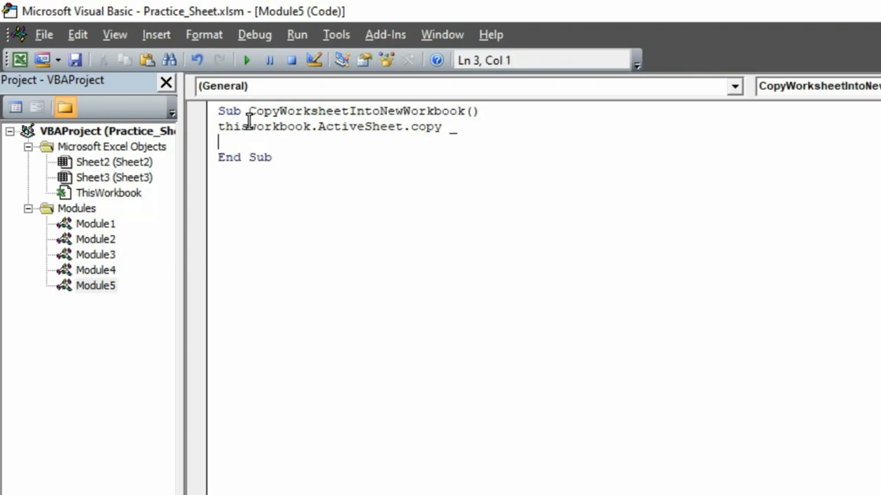
Write the destination line Before:=Workbooks.Add.Worksheets(1).
type("before")
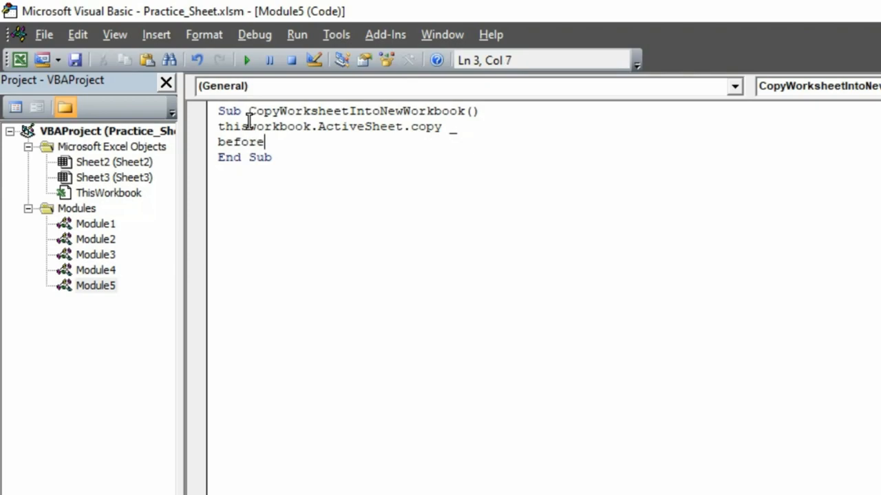
type(":")
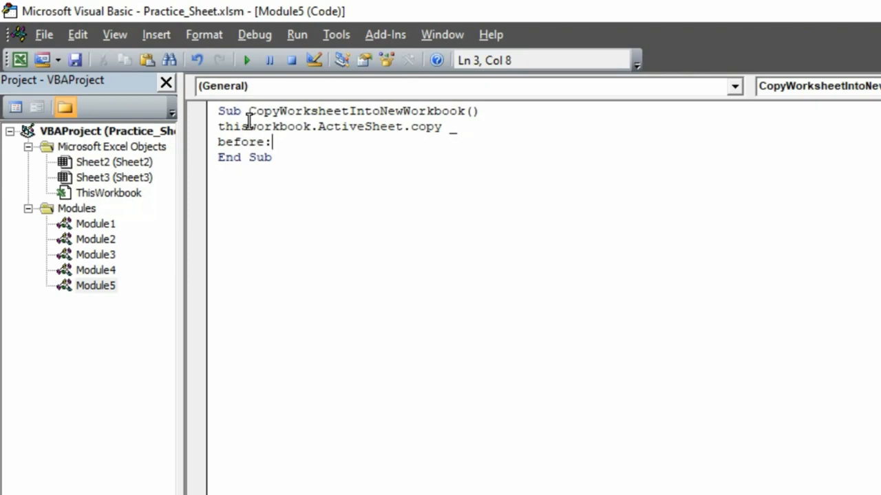
type("=")
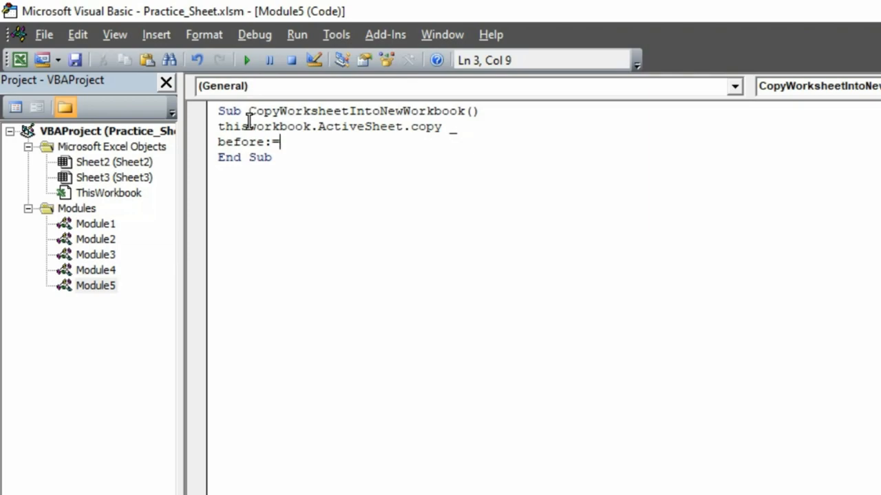
type("workbooks.")
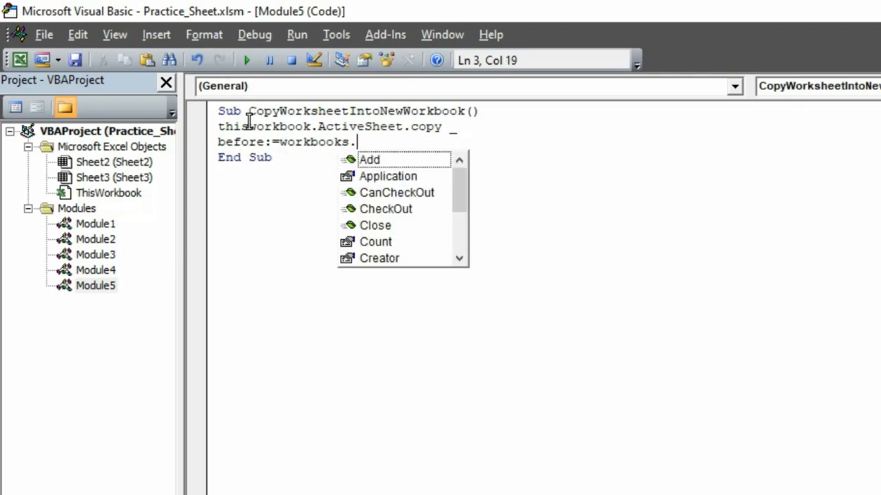
type("ad")
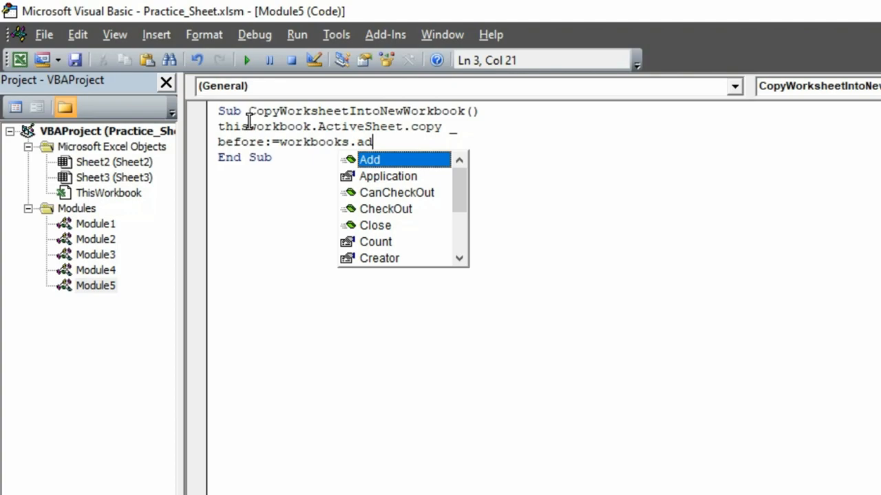
key("Tab")
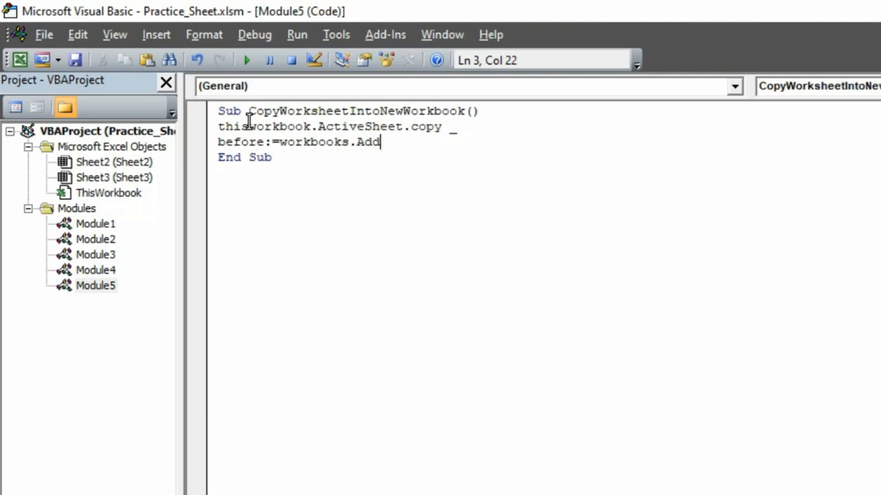
type(".")
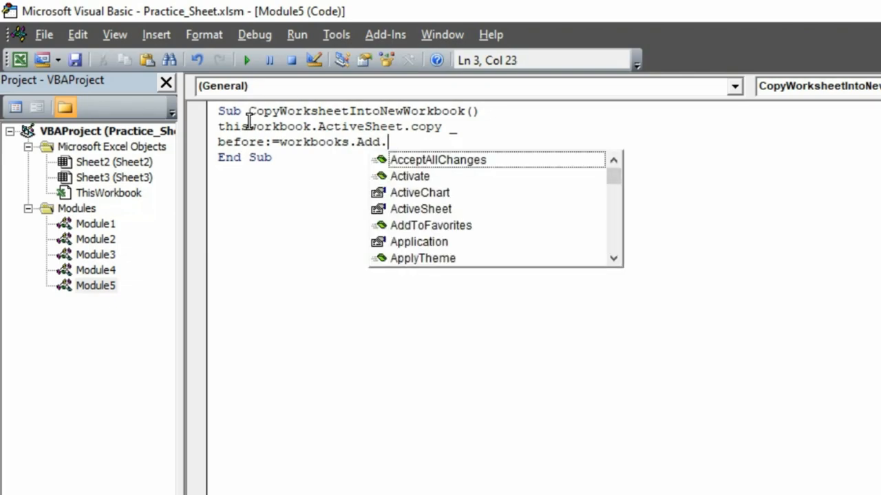
type("work")
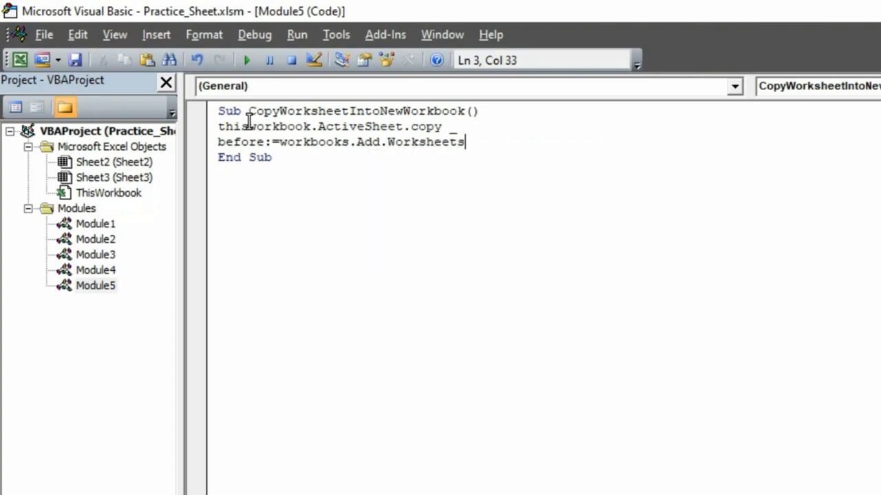
type("(")
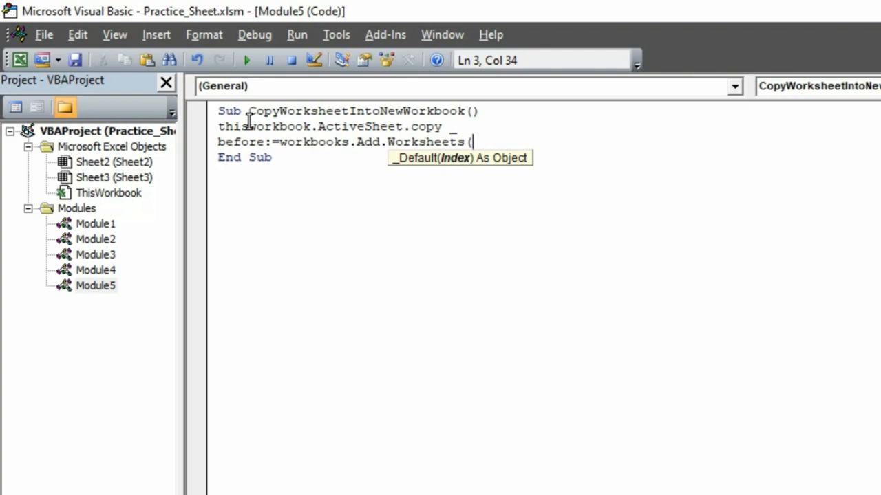
type("1")
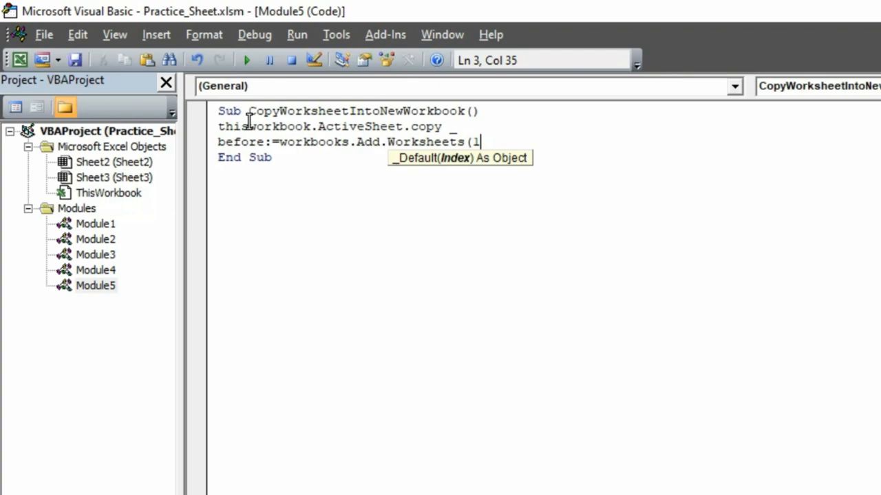
type(")")
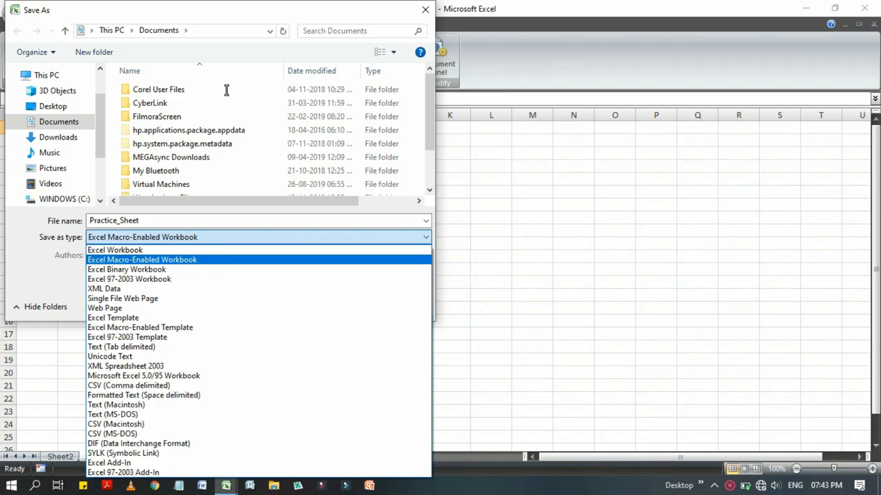
Save the workbook as Practice_Sheet in Excel Macro-Enabled Workbook format.
left_click(143, 258)
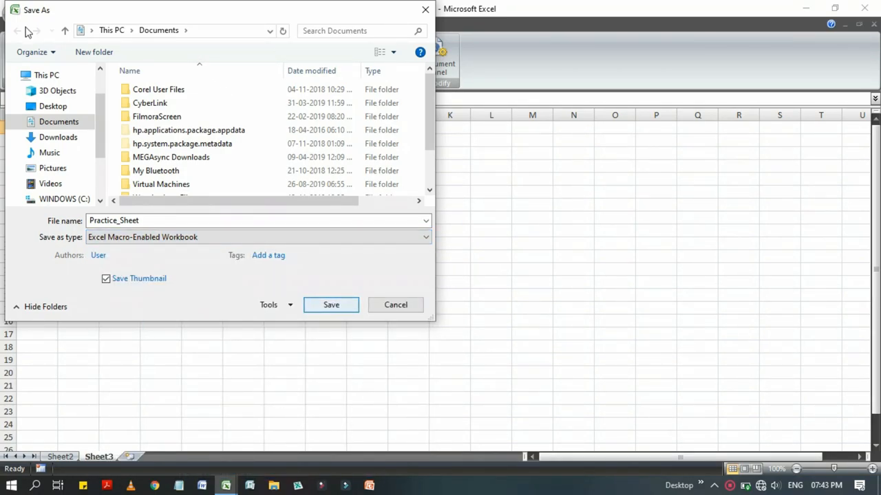
left_click(330, 306)
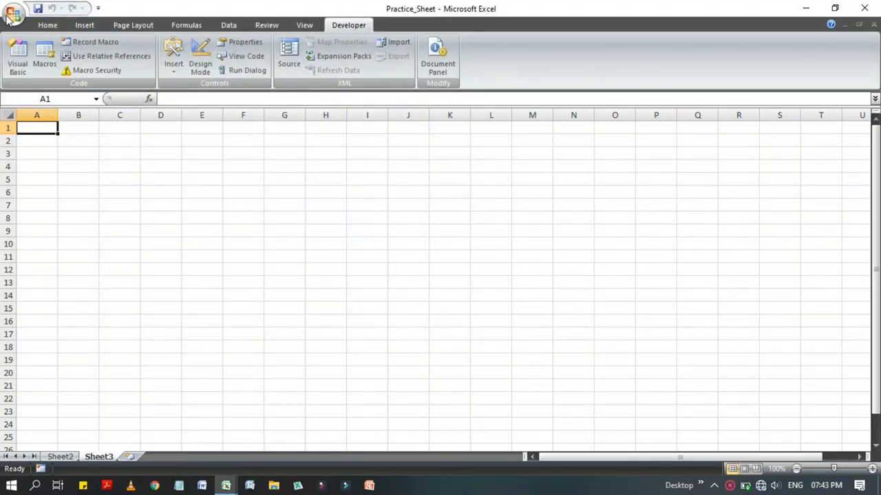
mouse_move(55, 150)
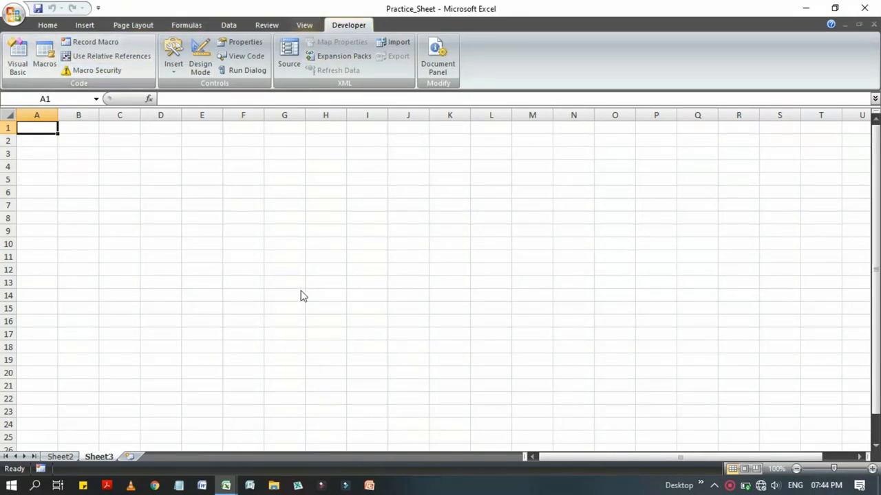
List the workbook's macros and select CopyWorksheetIntoNewWorkbook.
left_click(44, 58)
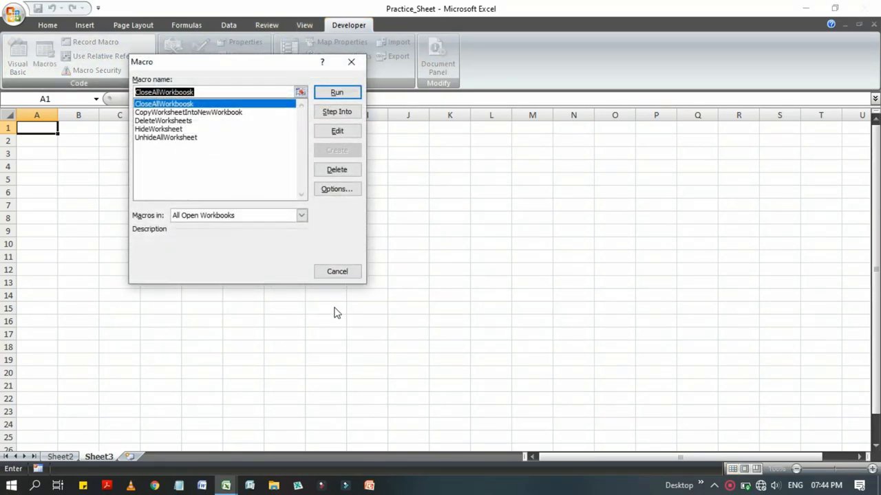
left_click(187, 113)
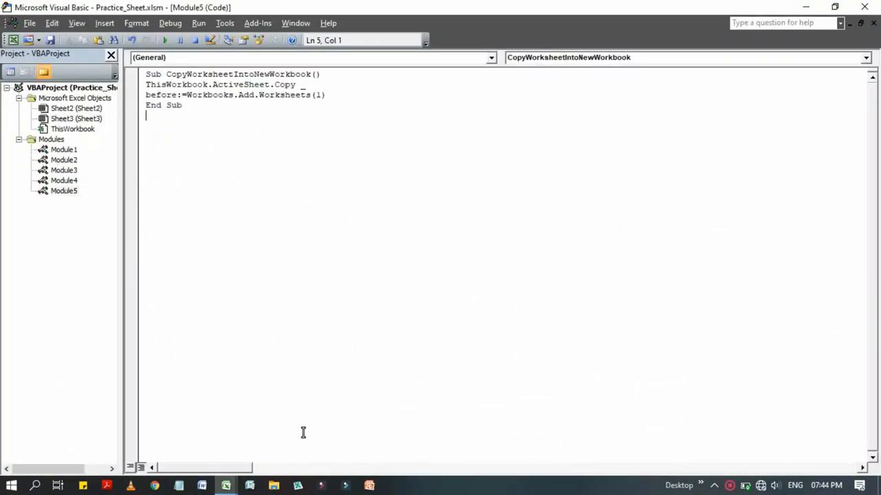
mouse_move(165, 40)
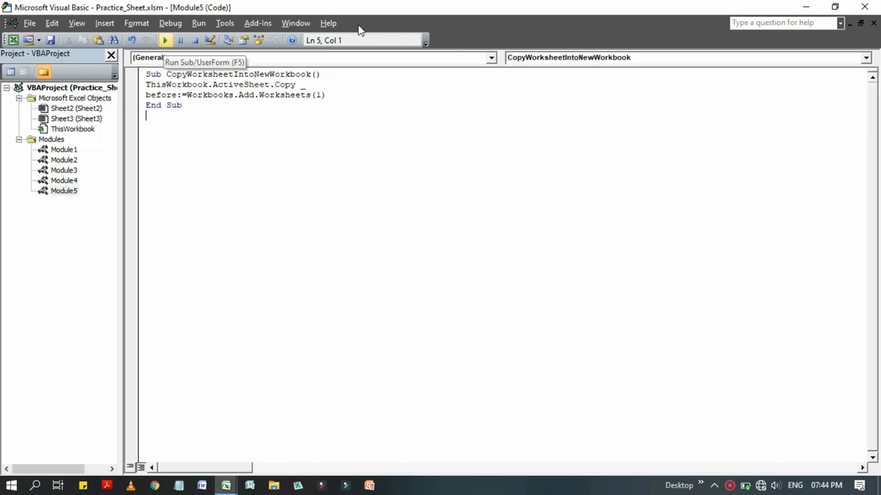
mouse_move(158, 112)
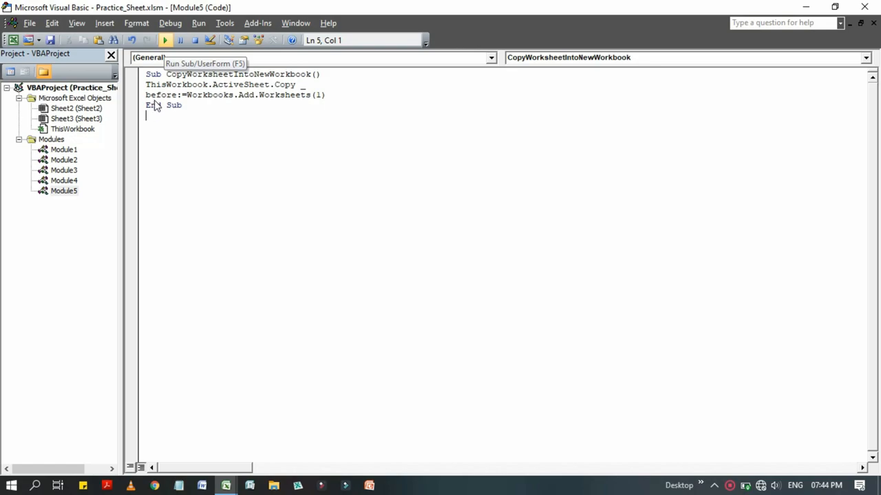
mouse_move(157, 115)
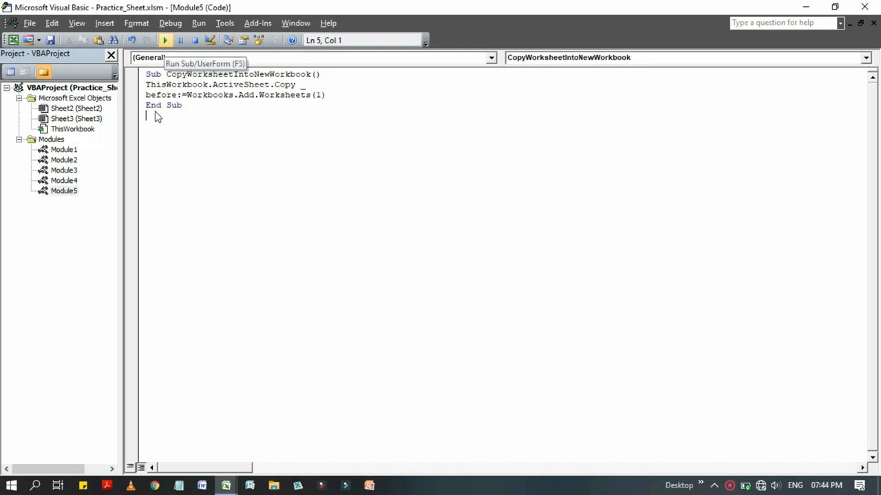
mouse_move(196, 113)
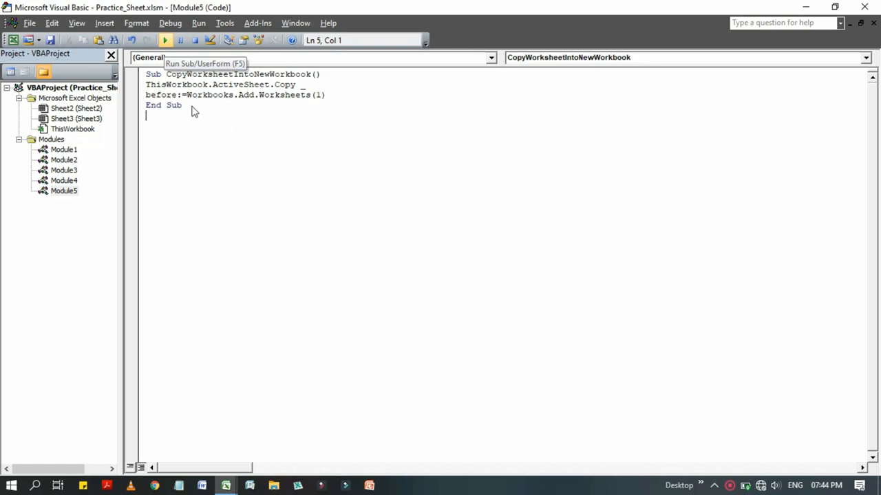
Switch from the VBA editor back to the Practice_Sheet workbook.
left_click(198, 22)
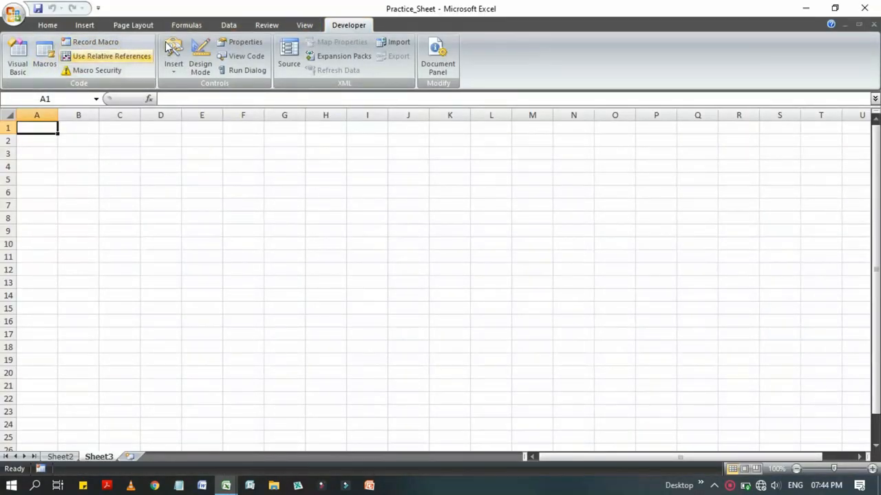
Run the CopyWorksheetIntoNewWorkbook macro, creating Book1 with a copy of Sheet3.
left_click(44, 57)
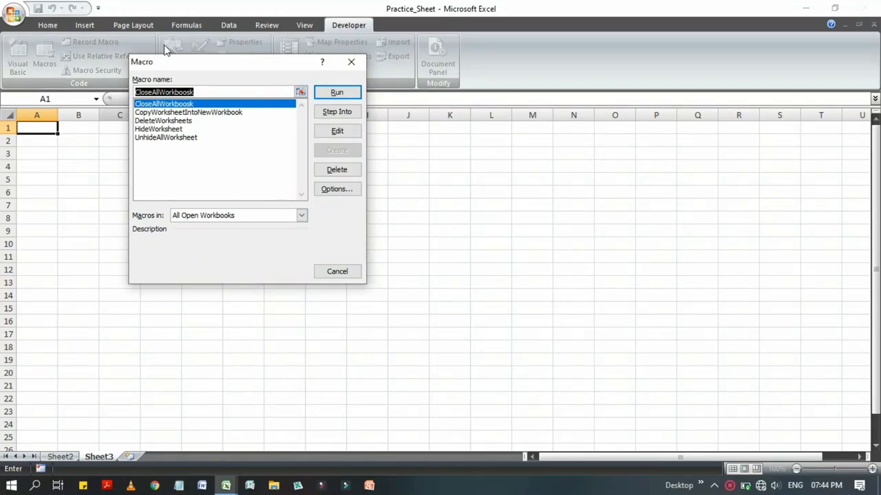
left_click(187, 112)
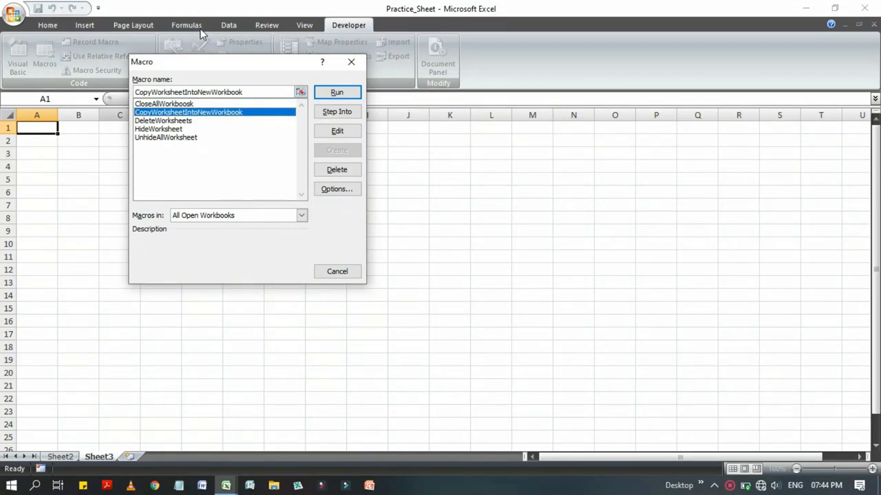
mouse_move(239, 44)
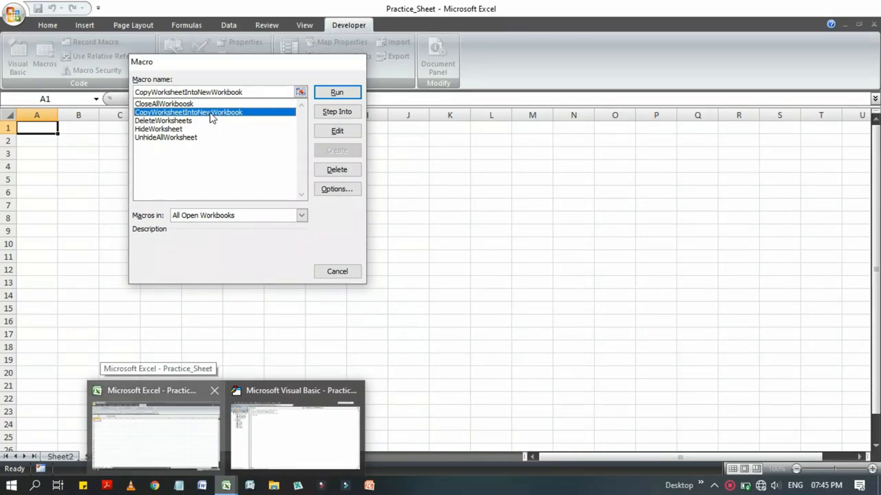
left_click(338, 131)
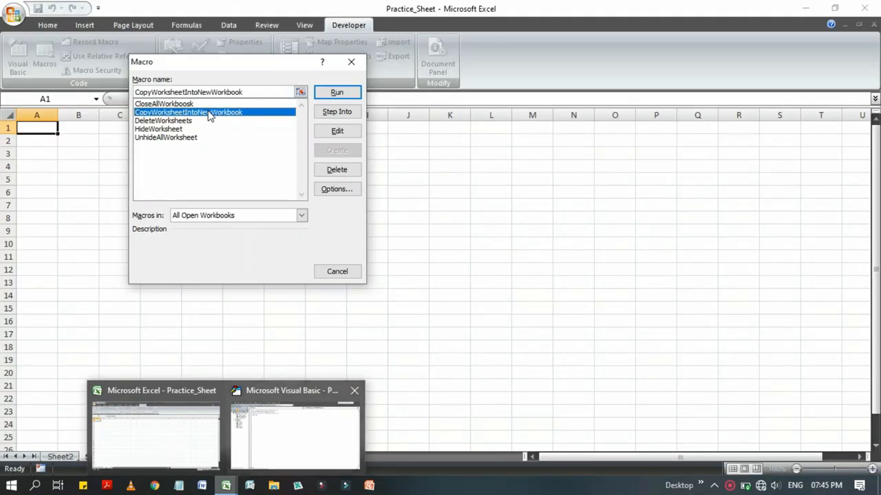
left_click(336, 93)
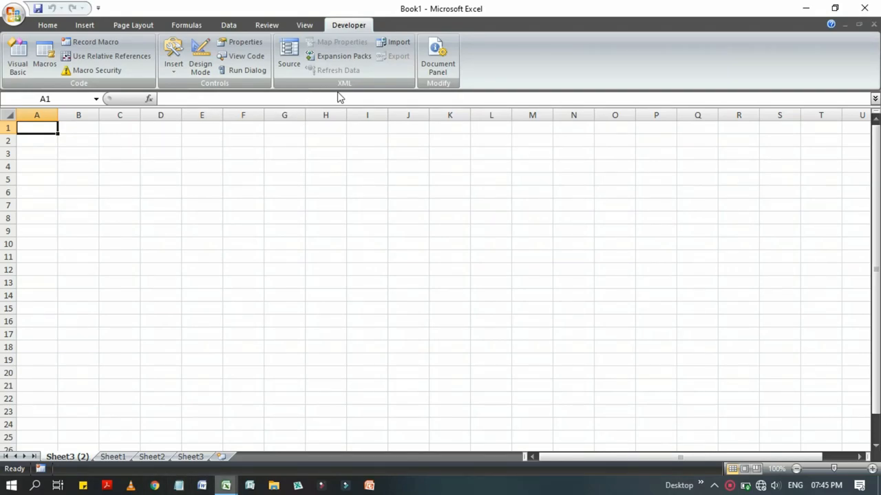
Inspect the copied Sheet3 (2) in Book1, then return to Practice_Sheet.
left_click(120, 308)
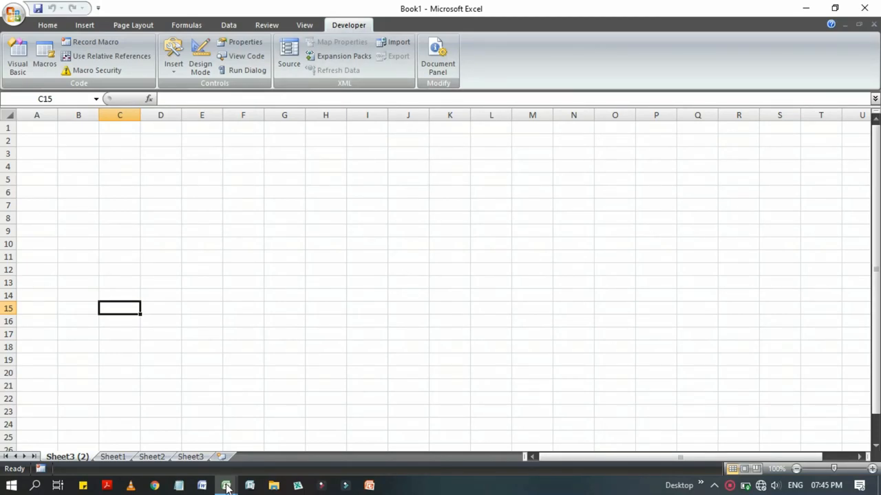
mouse_move(216, 422)
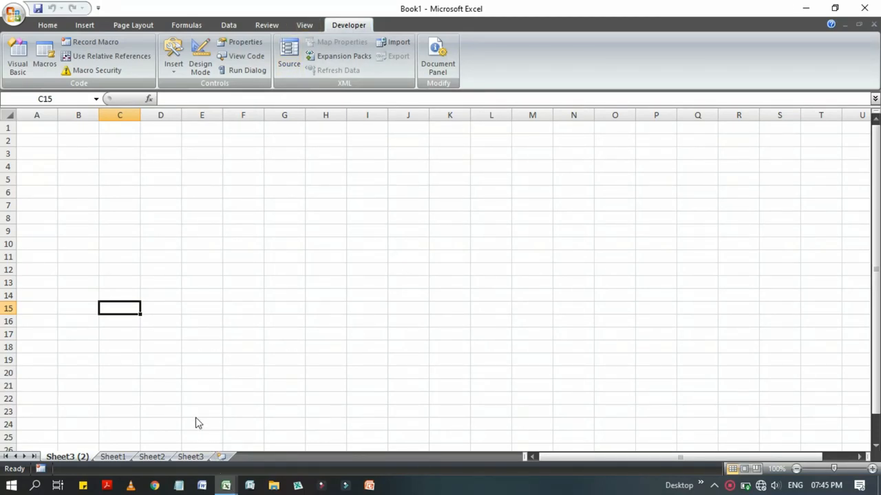
mouse_move(169, 420)
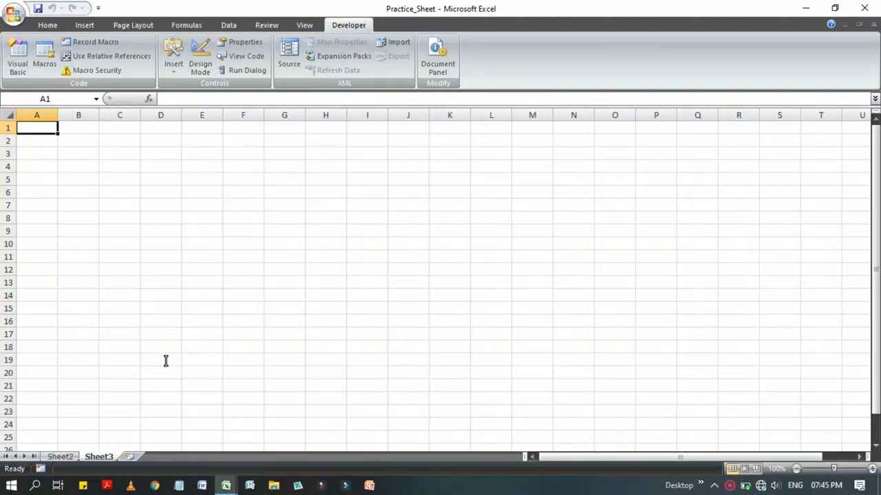
mouse_move(226, 486)
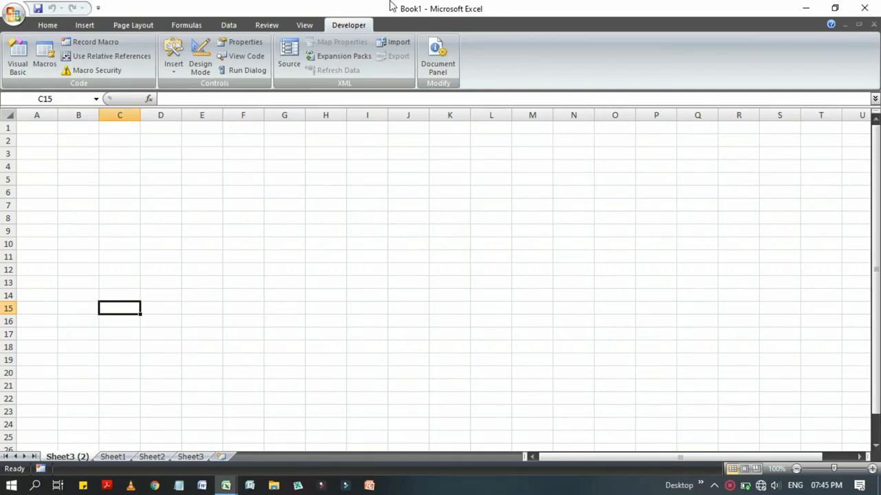
left_click(864, 8)
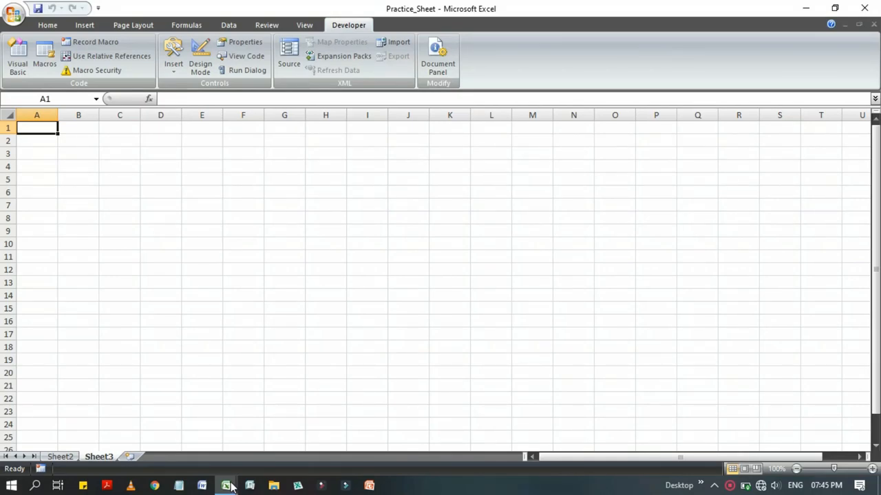
mouse_move(172, 458)
type("Technical Portal")
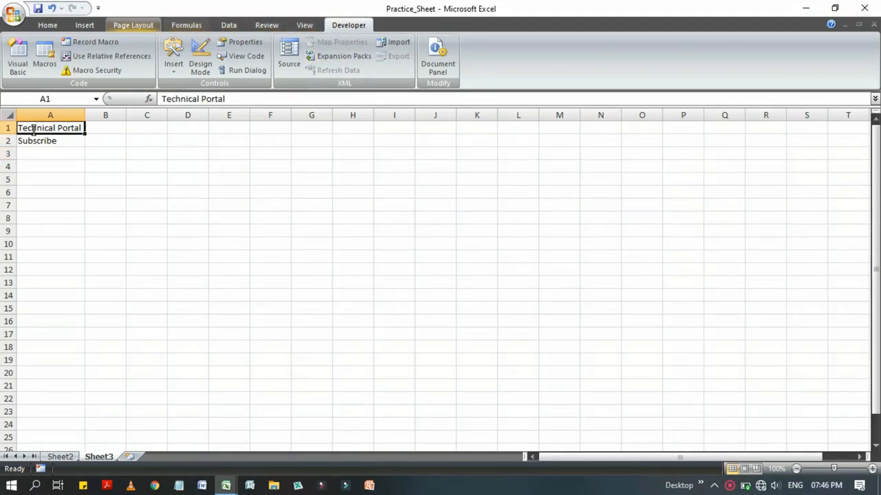
Run the CopyWorksheetIntoNewWorkbook macro again, copying Sheet3 into a new workbook Book2.
left_click(44, 58)
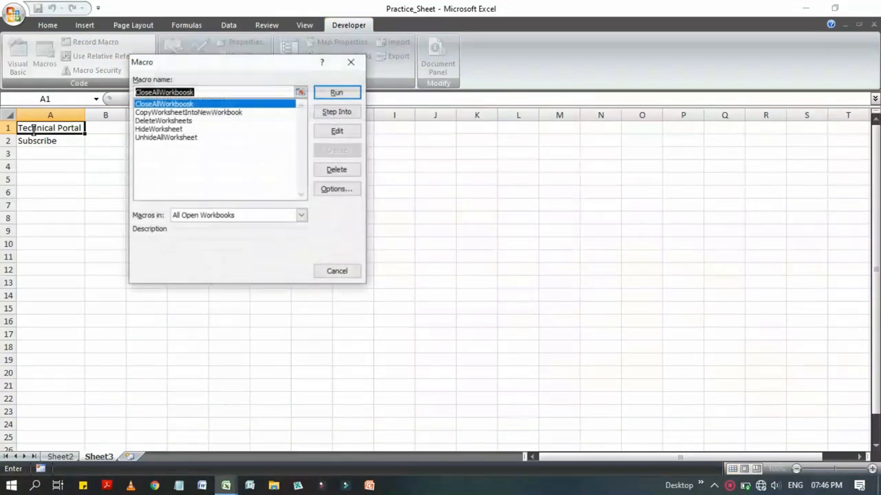
left_click(187, 113)
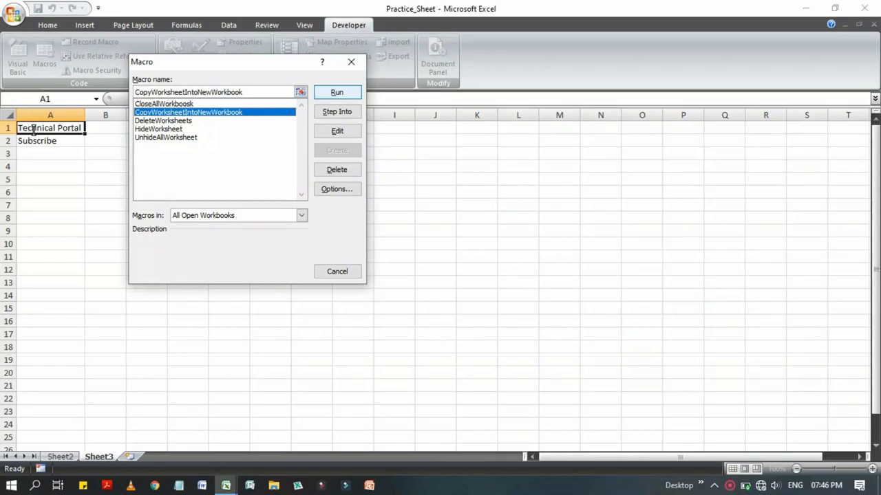
left_click(335, 93)
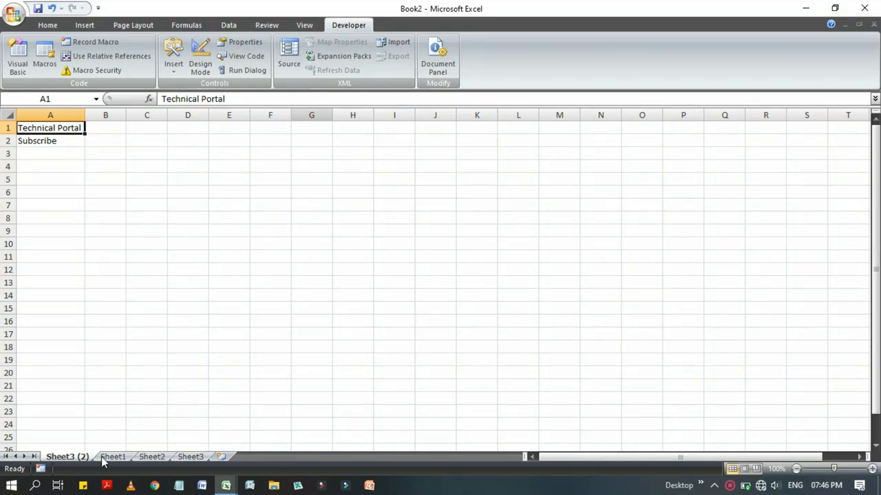
mouse_move(117, 418)
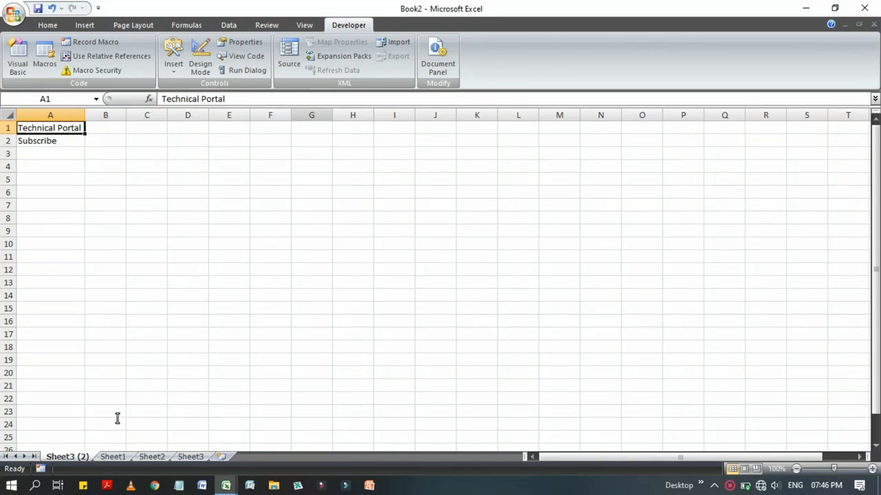
mouse_move(226, 485)
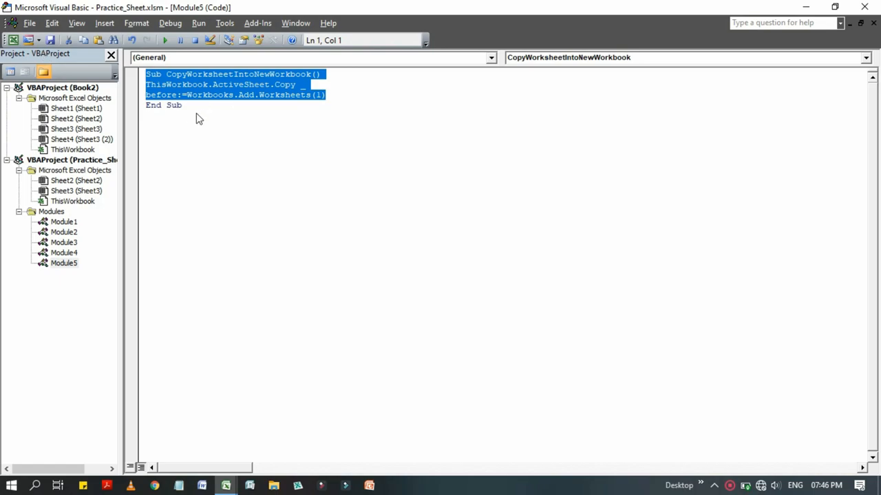
mouse_move(61, 448)
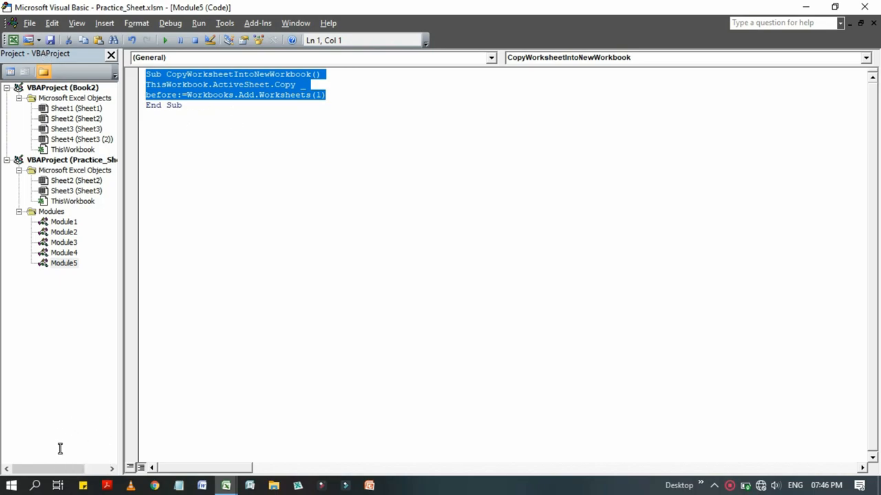
mouse_move(325, 96)
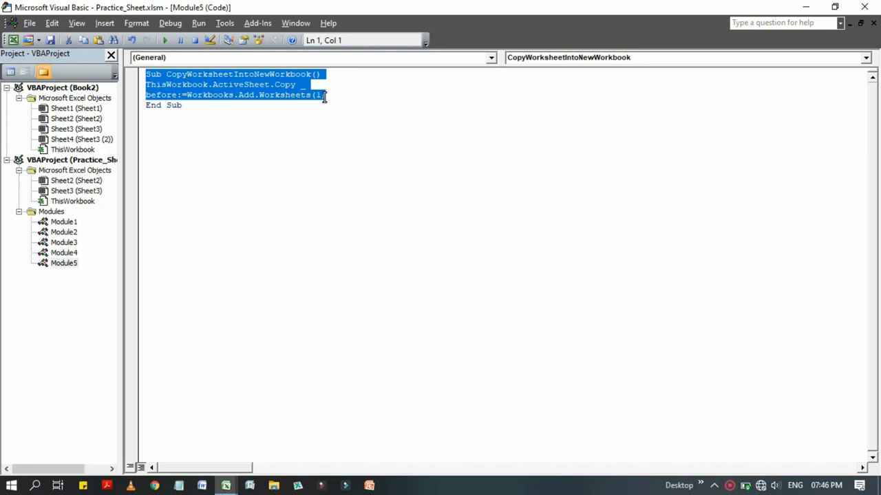